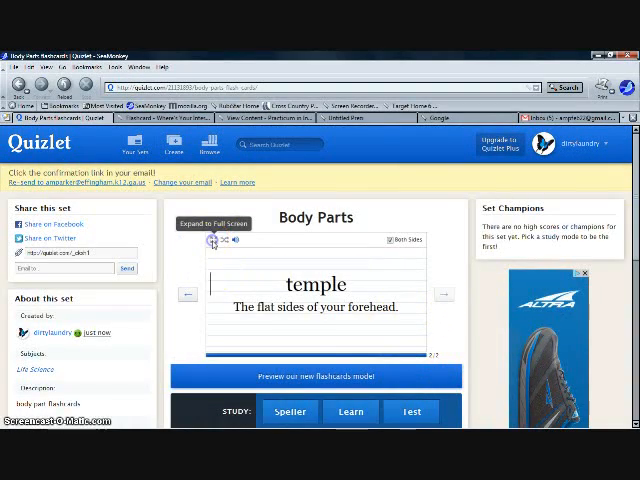
Show the cards full screen, switch to definition-only then term-only display, and exit to the set page.
click(212, 224)
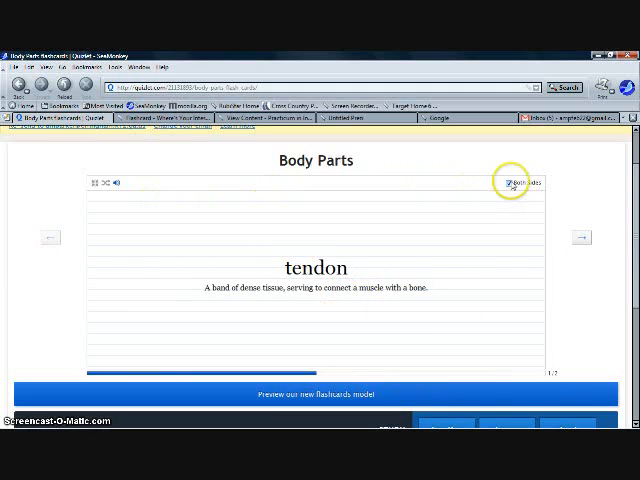
click(472, 184)
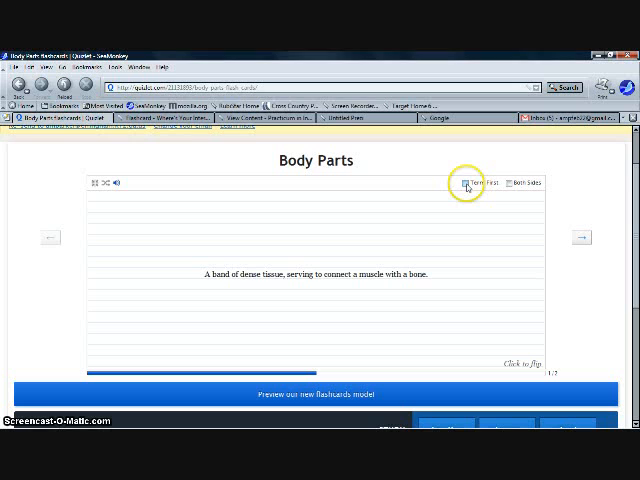
click(470, 184)
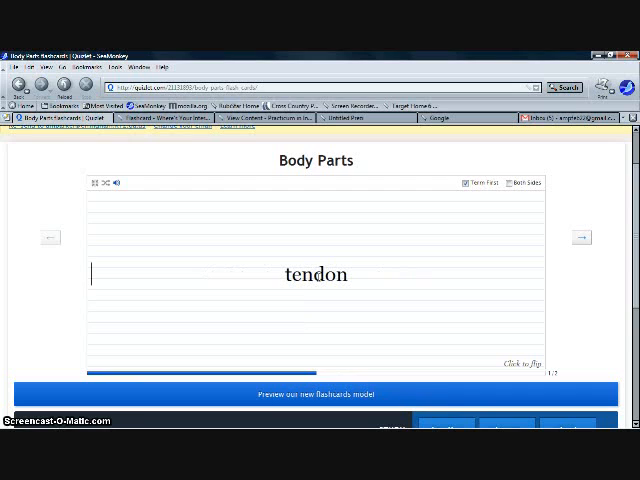
click(316, 270)
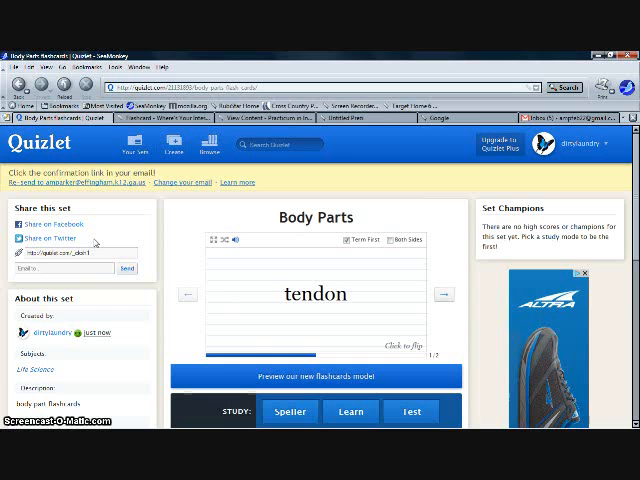
Launch Speller from the Study options below the Body Parts cards.
scroll(down, 3)
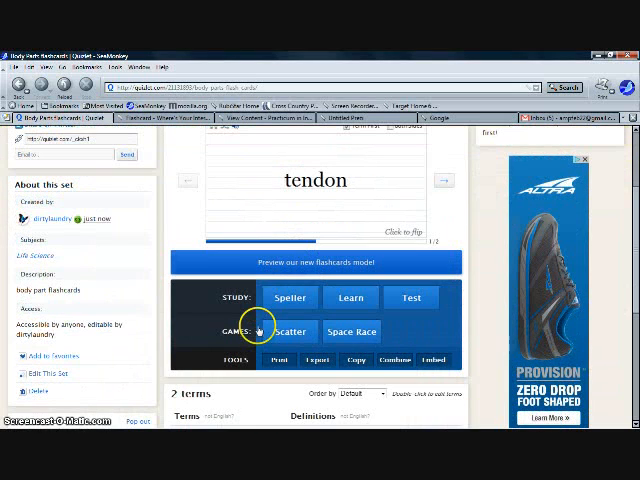
mouse_move(204, 298)
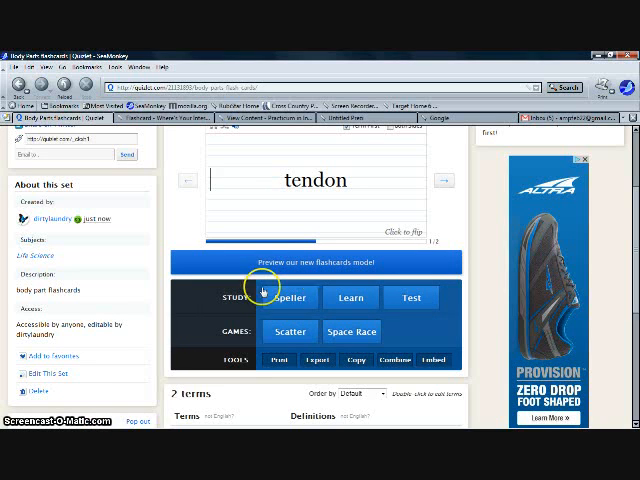
click(288, 298)
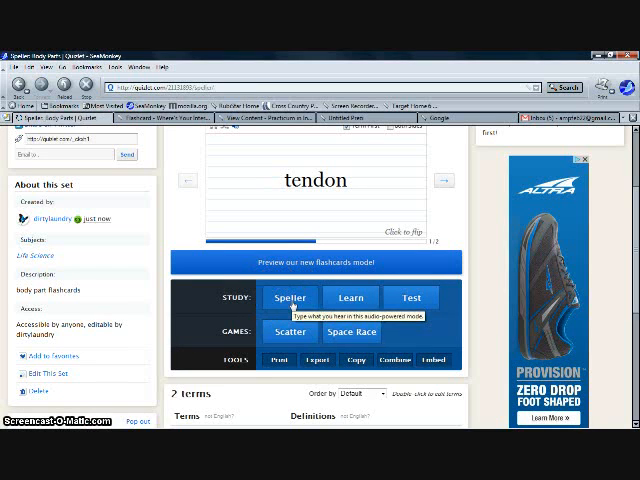
Spell the spoken terms 'tendon' and 'temple' in Speller, retrying temple after a misspelling.
click(290, 298)
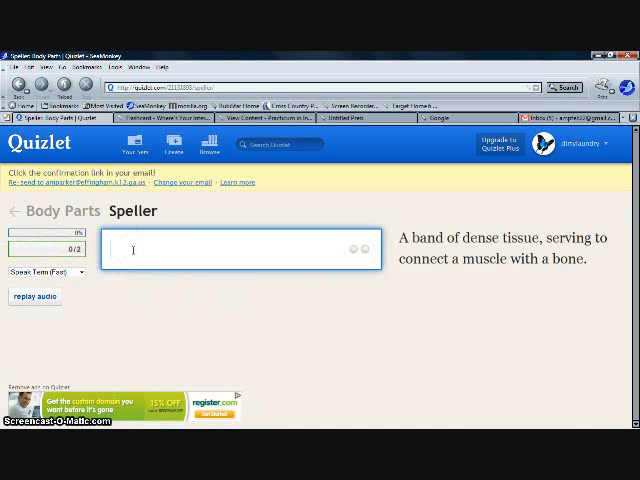
text(te)
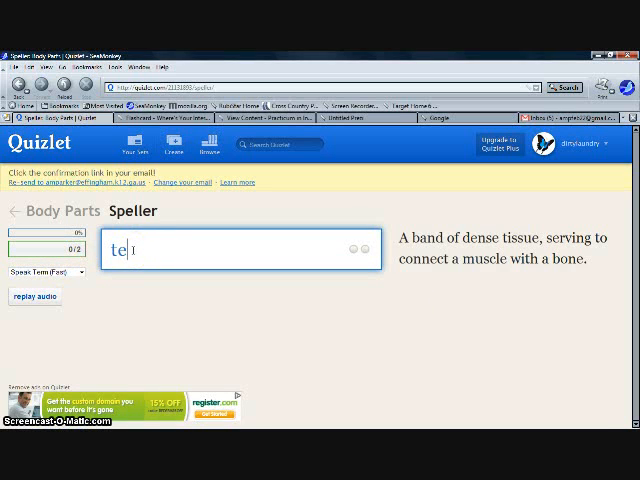
text(ndon)
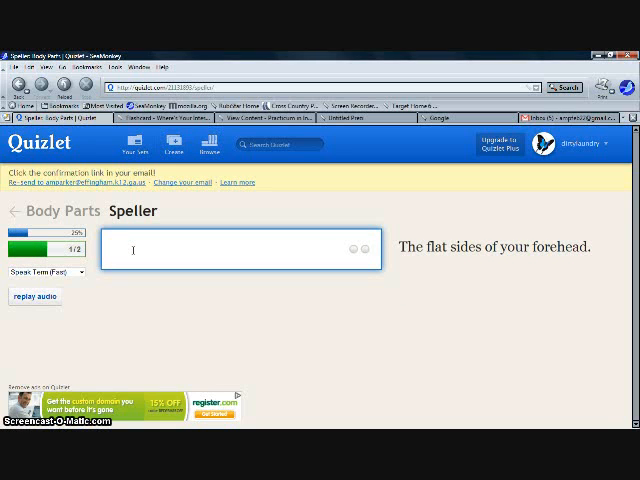
text(ti)
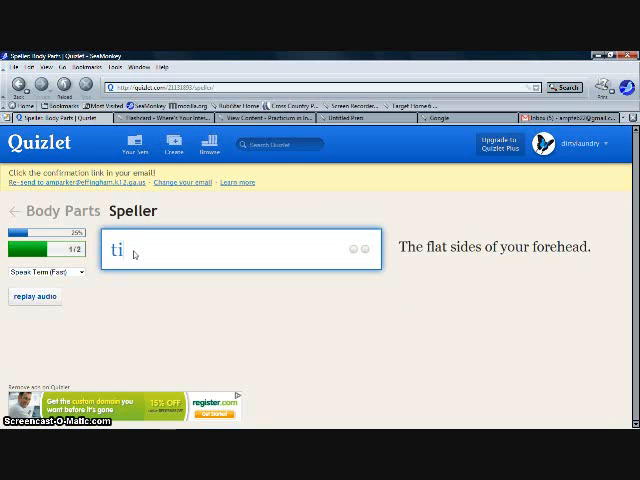
text(mp)
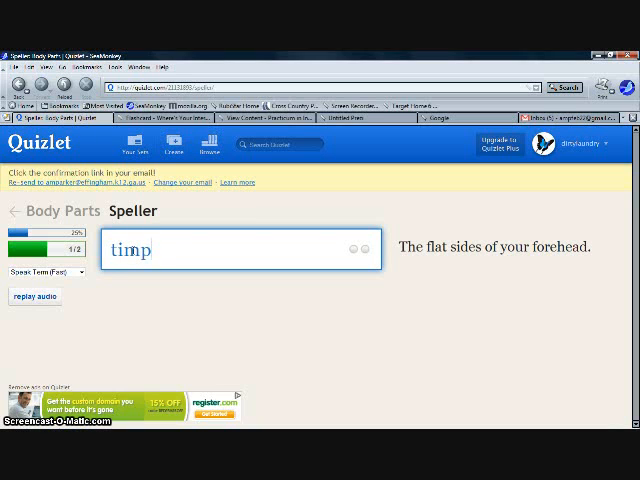
text(ul)
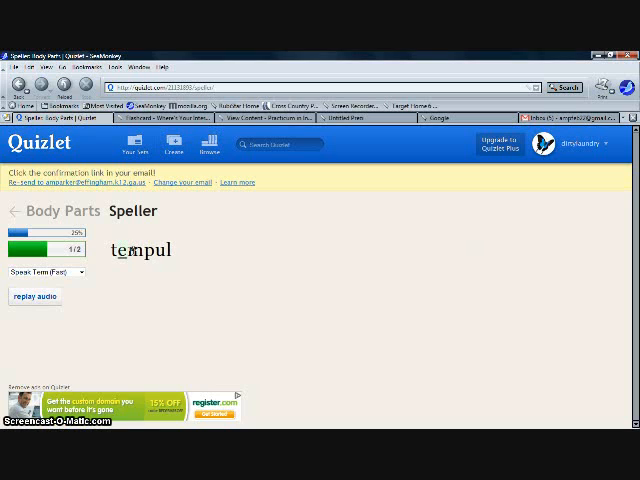
text(temple)
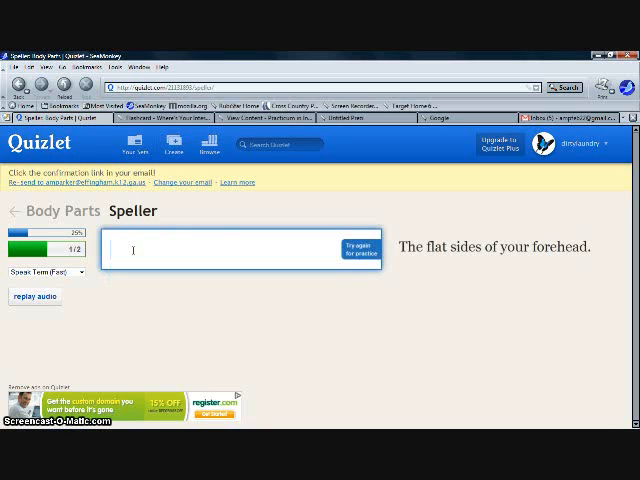
text(t)
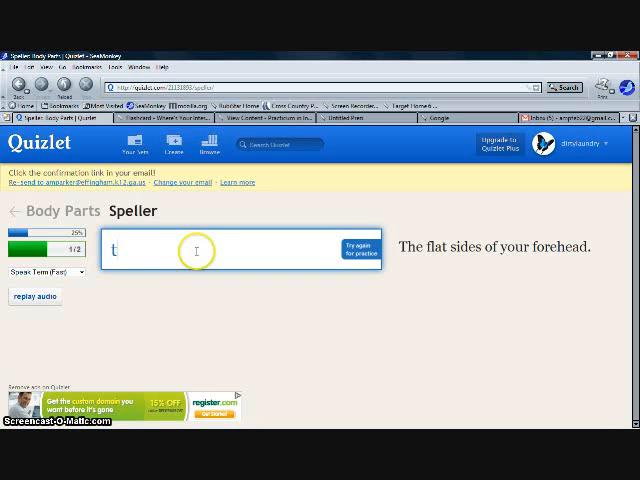
text(emple)
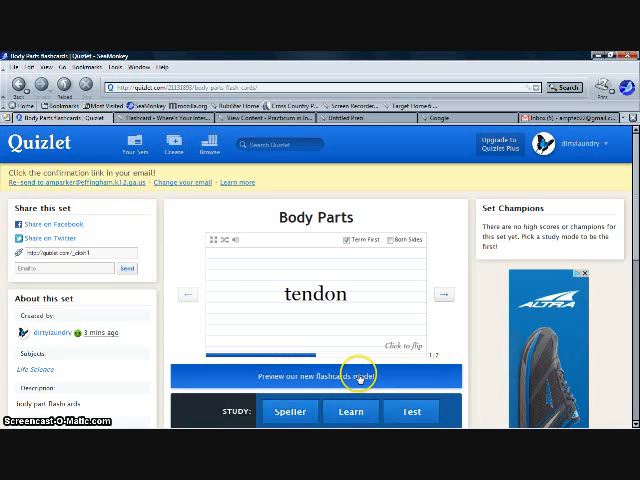
Answer two Learn prompts with 'temp' and restart the round via Start Over.
scroll(down, 3)
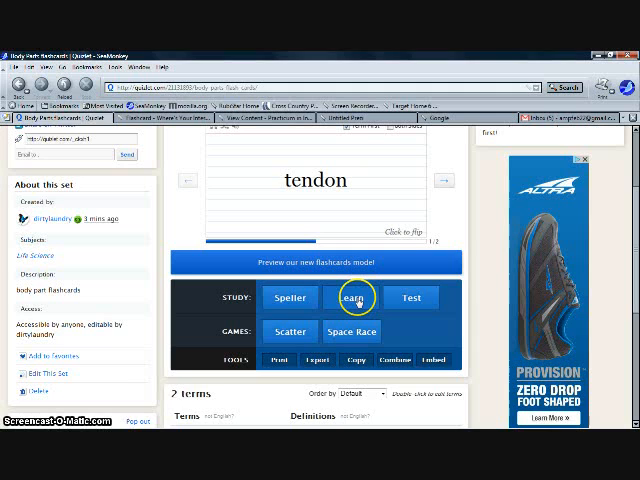
click(344, 298)
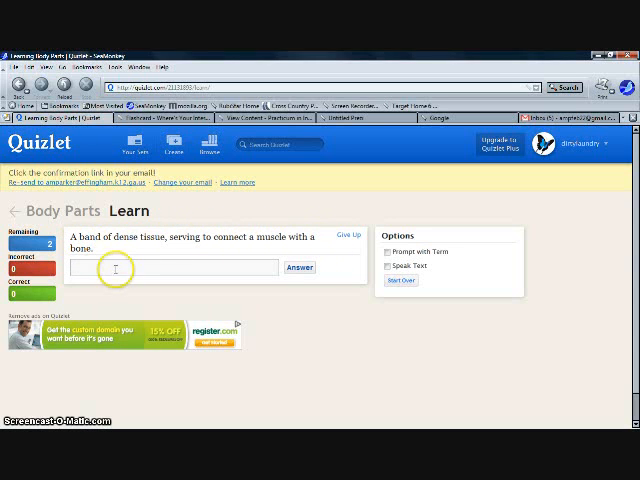
text(temp)
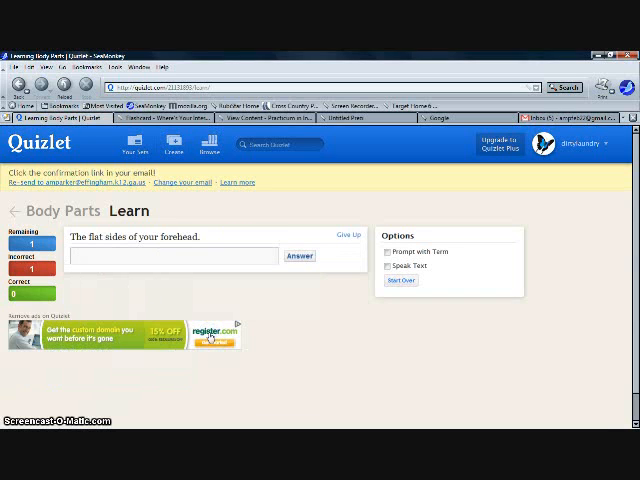
text(temp)
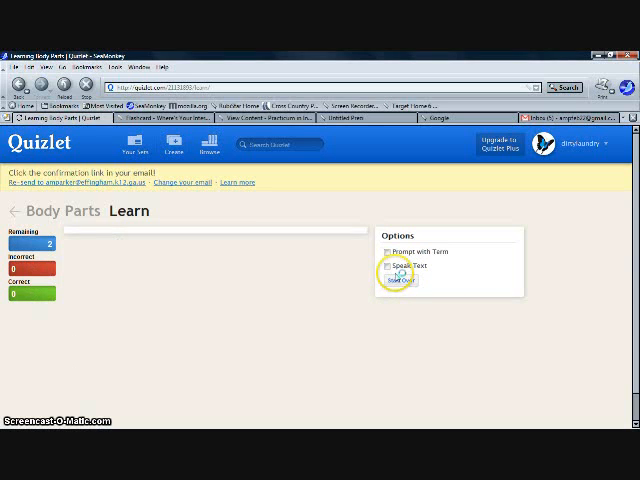
click(388, 266)
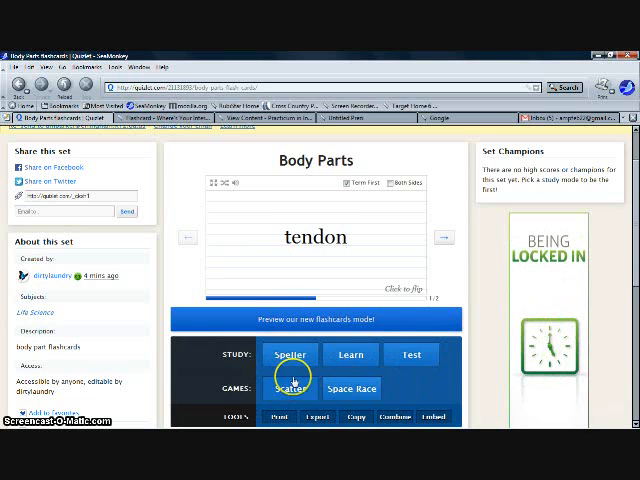
Start a Scatter round and drag every term onto its definition, finishing in 4.3 seconds.
click(288, 388)
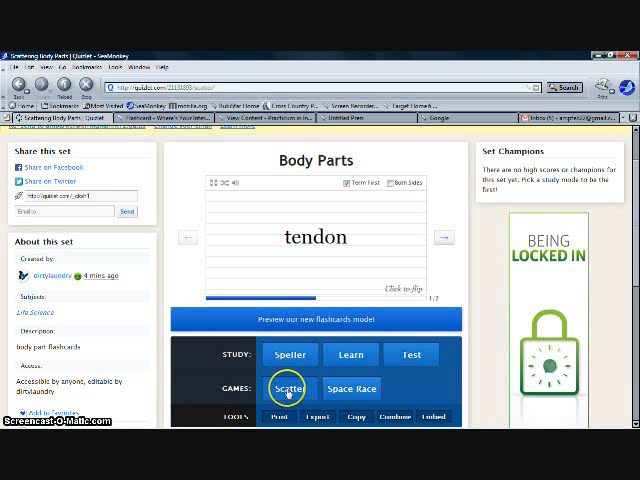
click(288, 388)
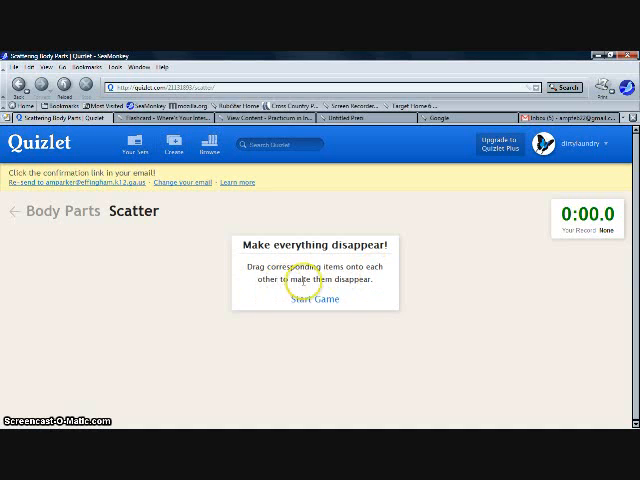
mouse_move(614, 222)
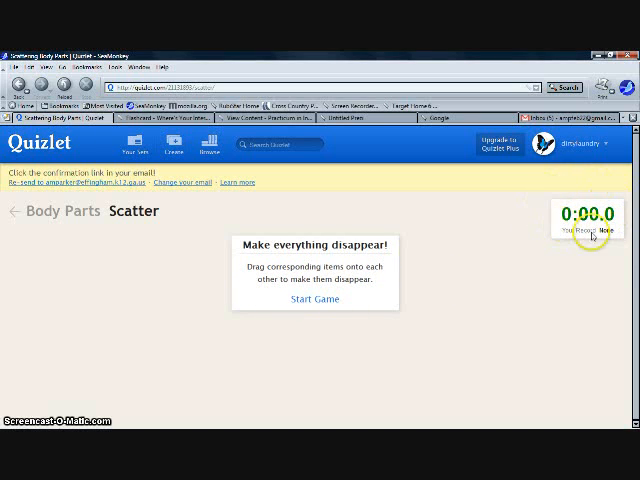
mouse_move(570, 262)
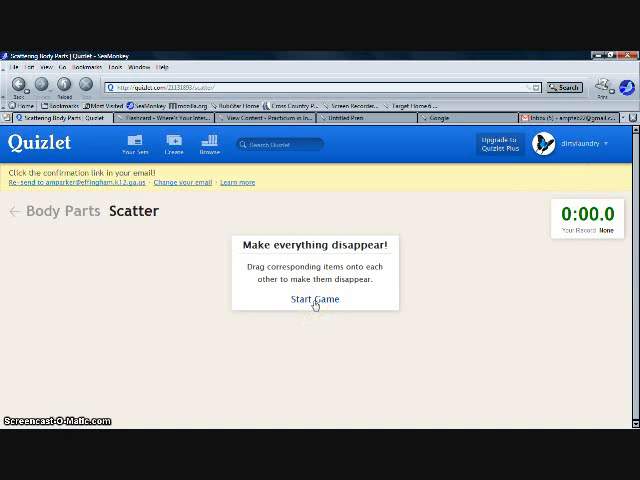
click(316, 300)
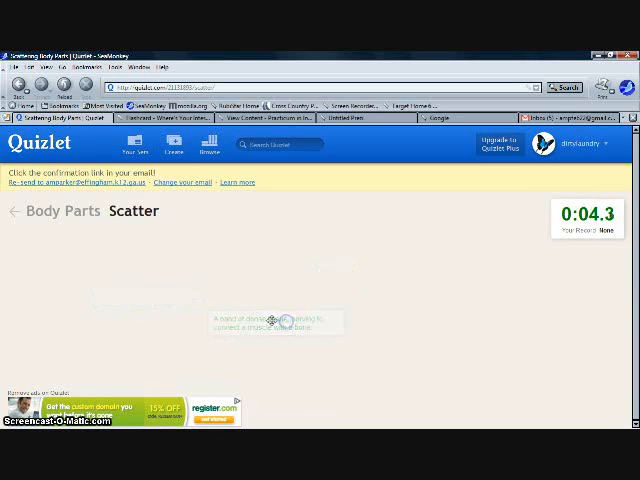
click(278, 320)
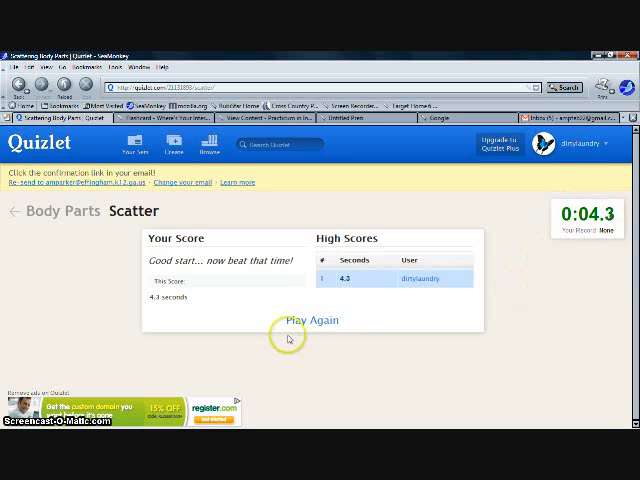
mouse_move(256, 332)
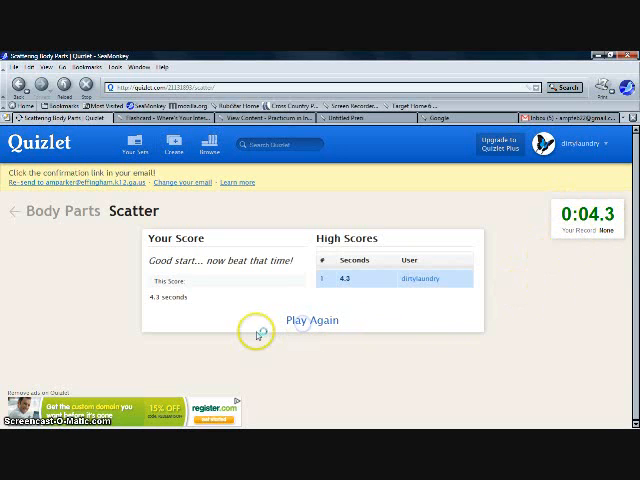
click(312, 320)
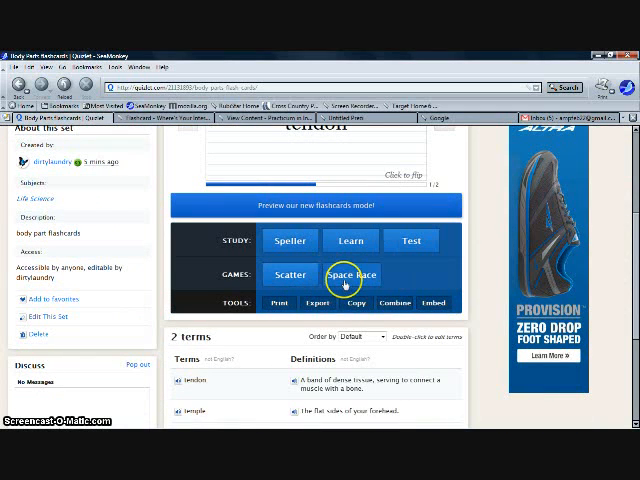
Launch Space Race from Games and begin the round.
click(350, 274)
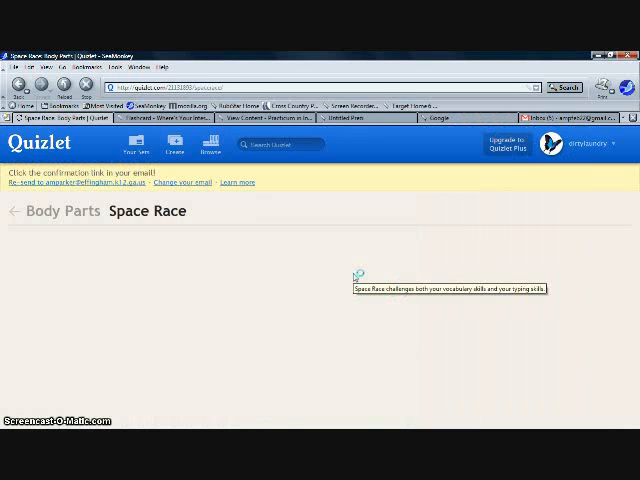
click(356, 276)
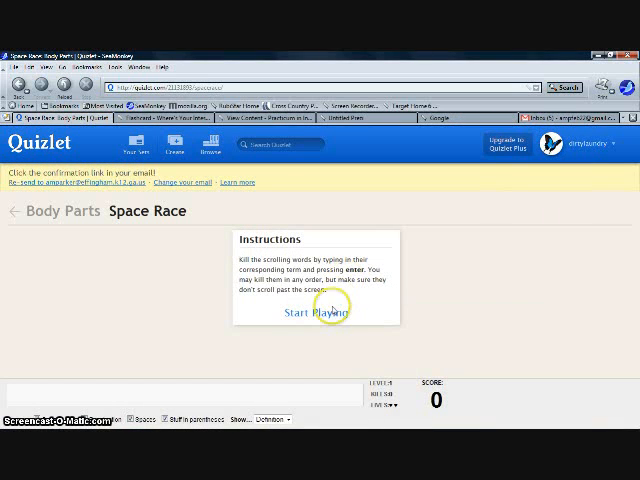
mouse_move(276, 262)
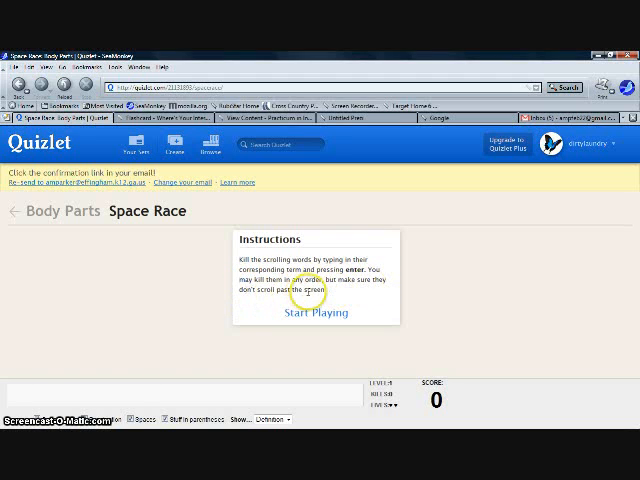
mouse_move(628, 290)
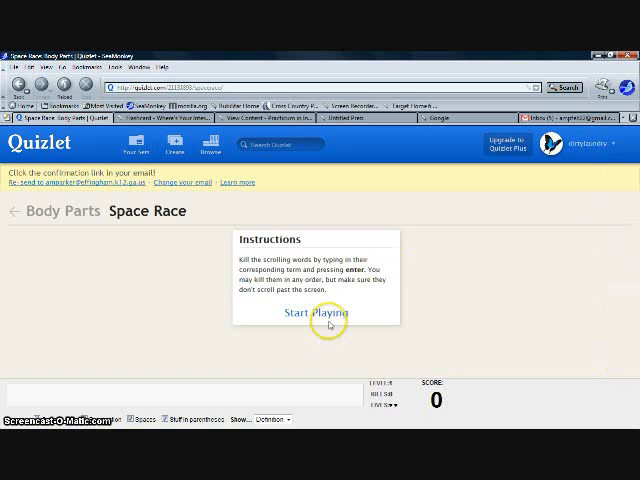
click(320, 312)
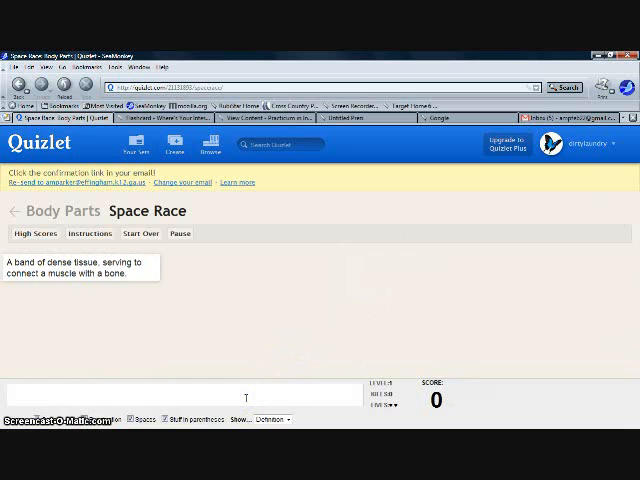
Answer the scrolling definitions with 'temple' and 'tendon', raising the score to 330.
text(ted)
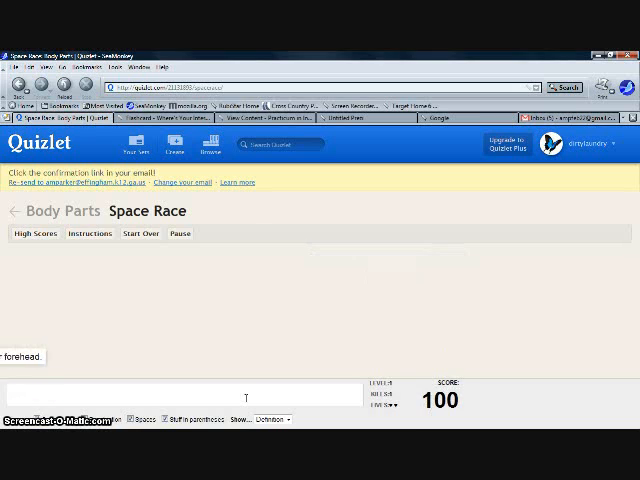
text(temple)
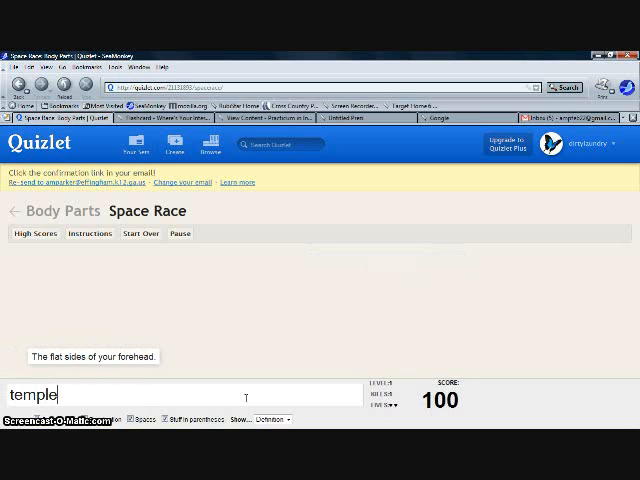
key(enter)
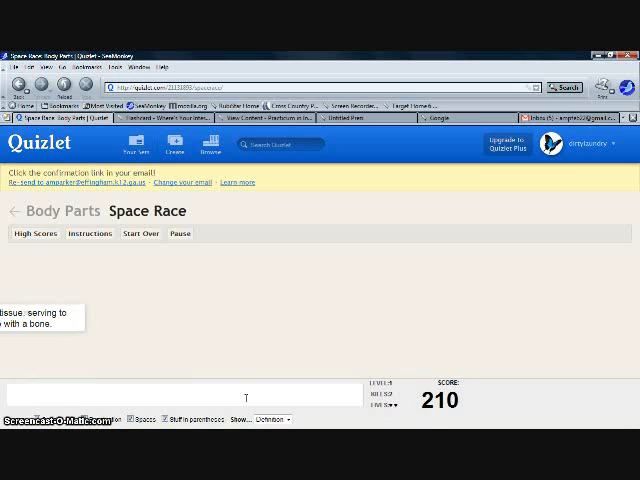
text(en)
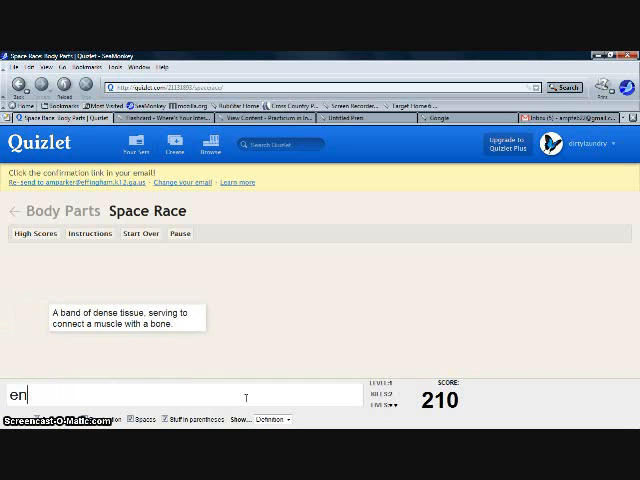
text(tend)
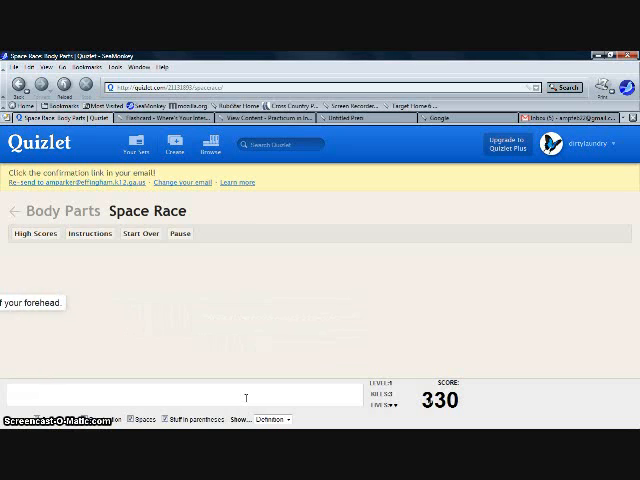
text(temp)
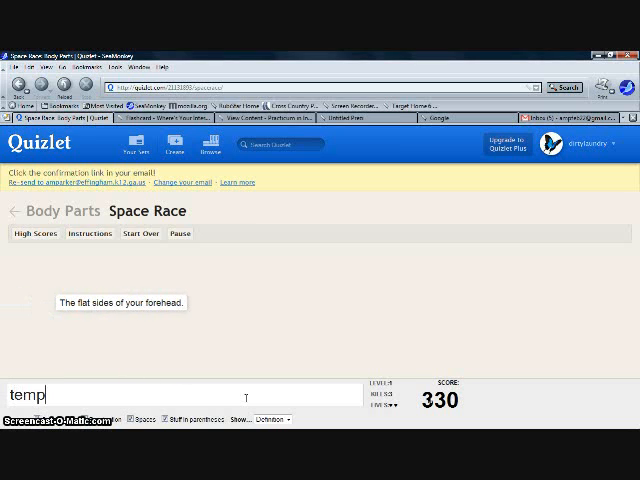